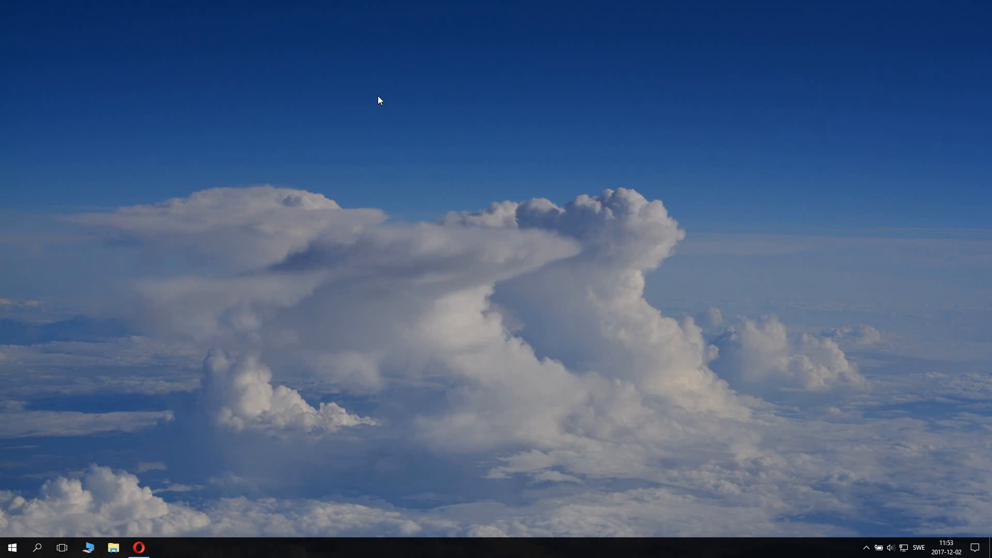
pyautogui.moveTo(385, 156)
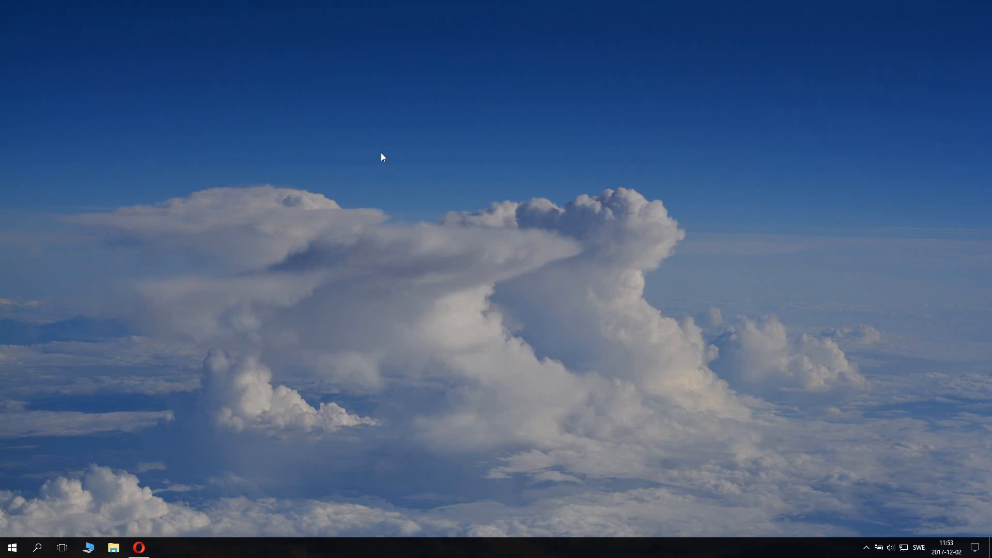
# Step: Bring up the desktop context menu to reach NVIDIAs kontrollpanel
pyautogui.rightClick(382, 157)
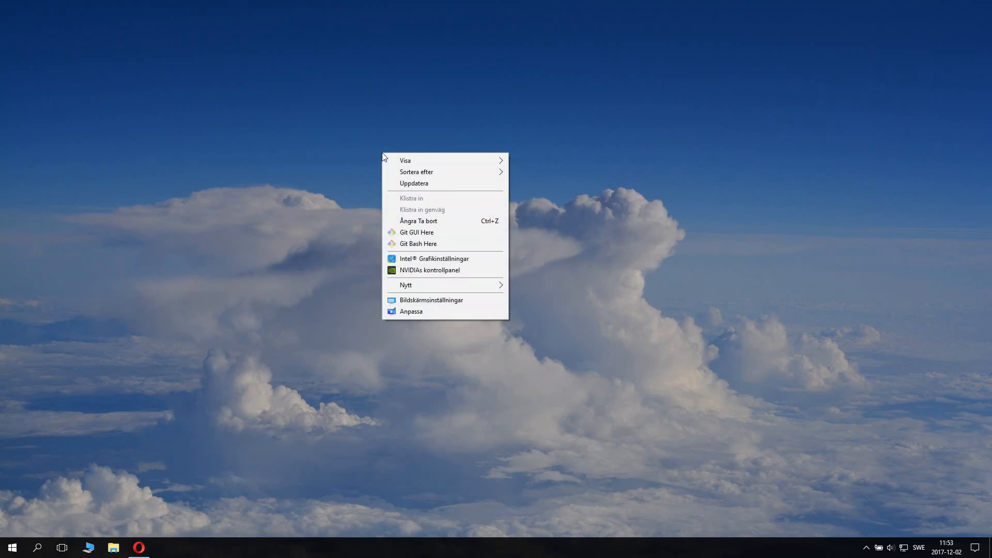
pyautogui.moveTo(423, 277)
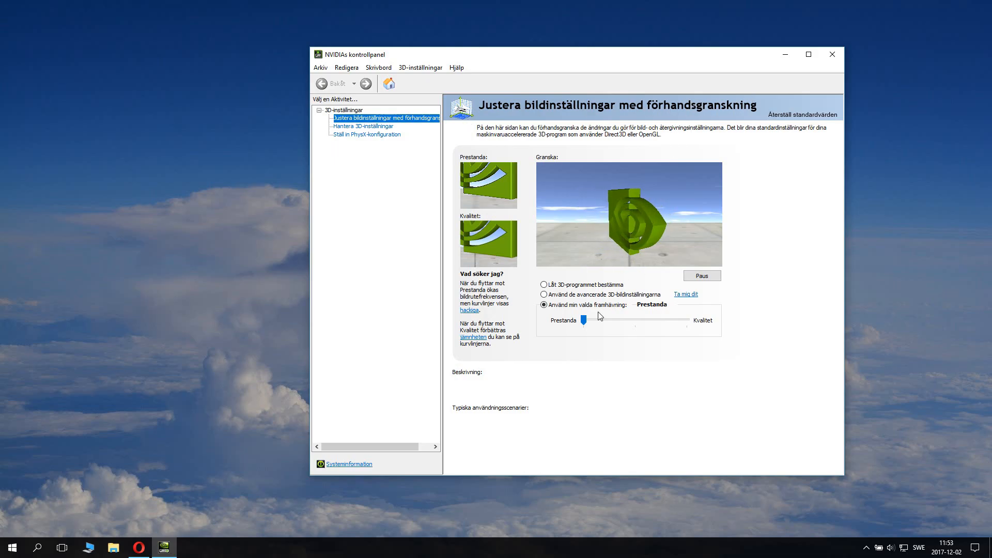
# Step: Try the 3D-application and advanced modes, ending on 'Använd min valda framhävning'
pyautogui.click(544, 284)
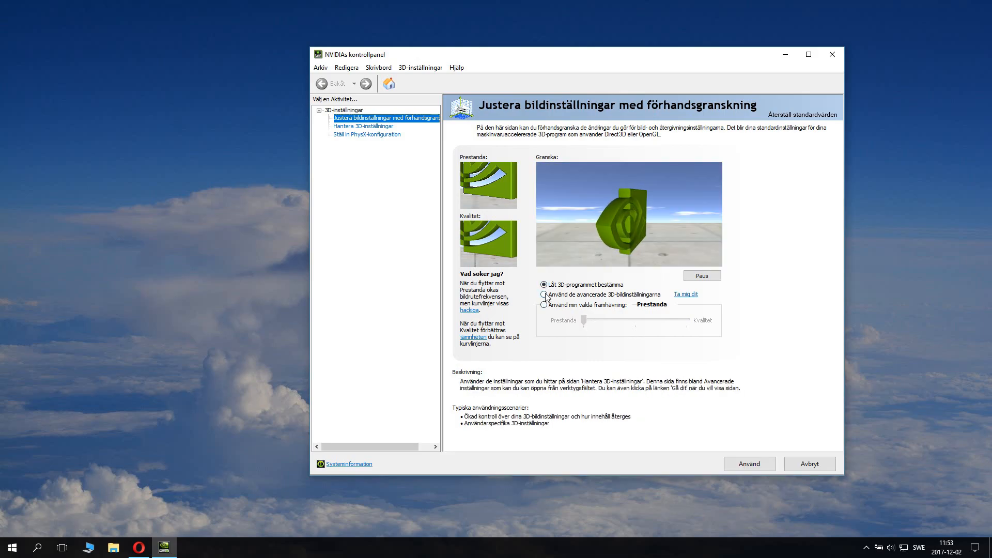
pyautogui.click(544, 284)
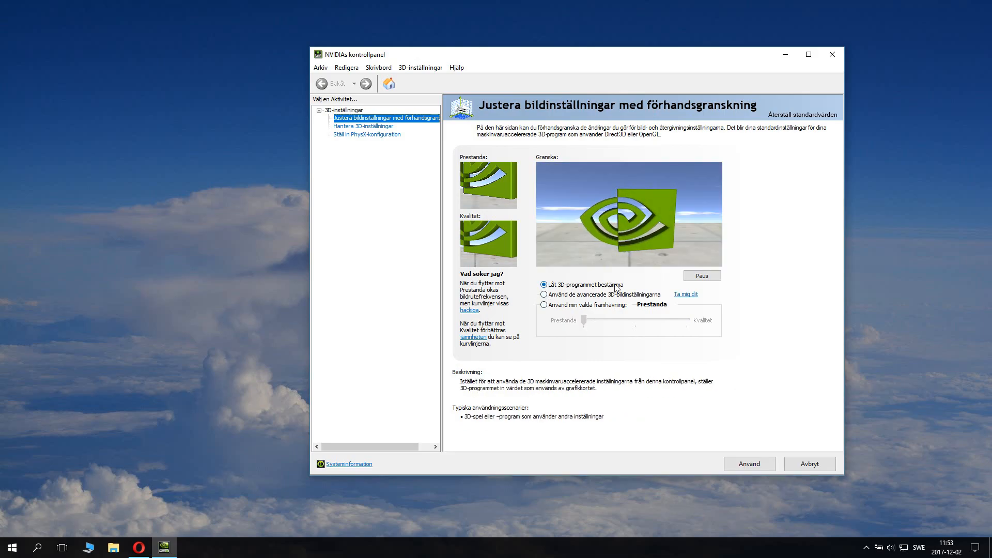
pyautogui.click(544, 294)
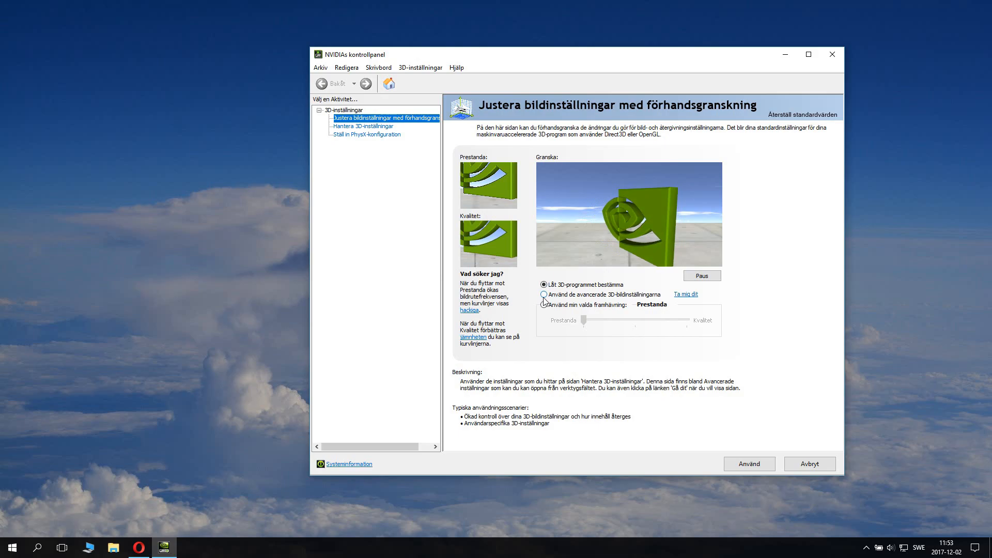
pyautogui.click(542, 294)
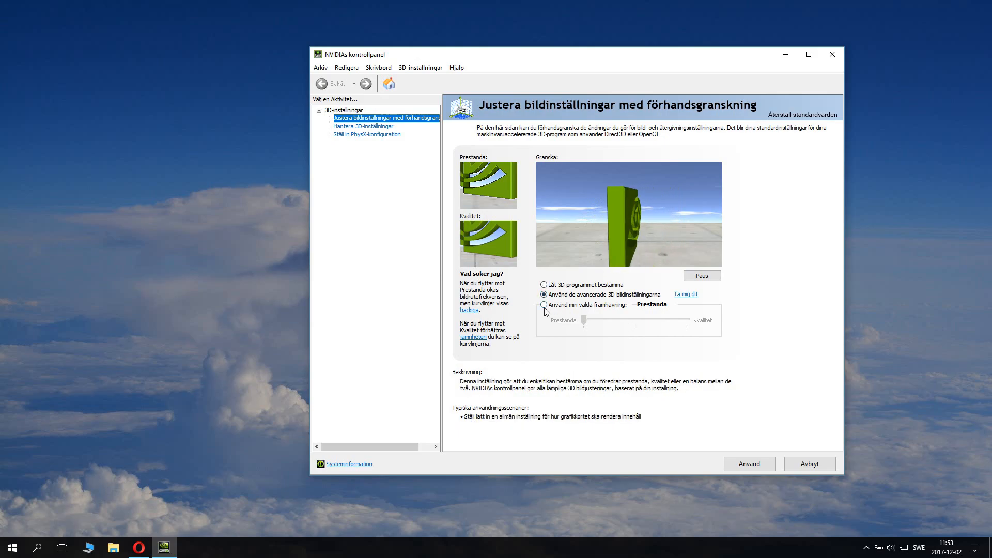
pyautogui.click(543, 311)
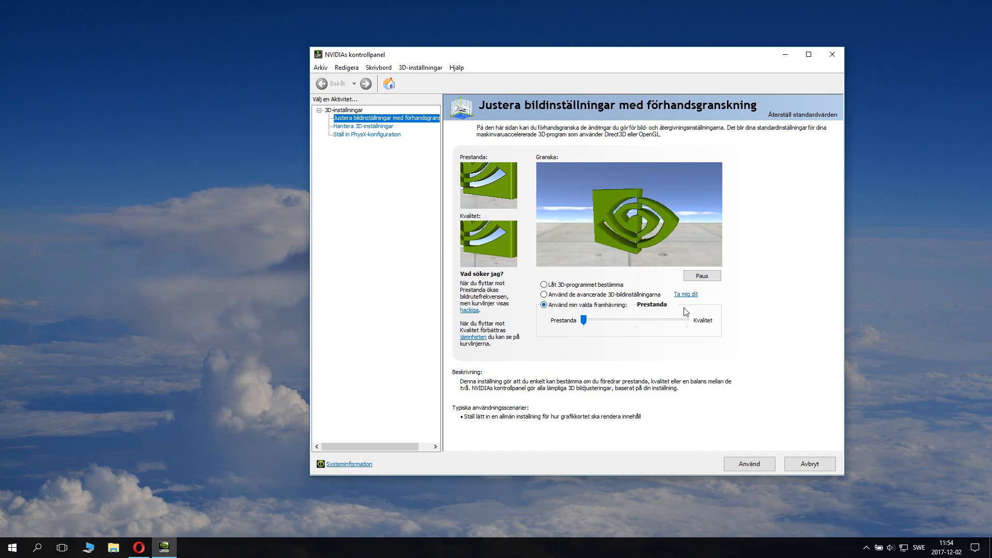
# Step: Move the preference slider through Kvalitet and Balanserad, leaving it at Prestanda
pyautogui.moveTo(584, 319); pyautogui.dragTo(569, 319)
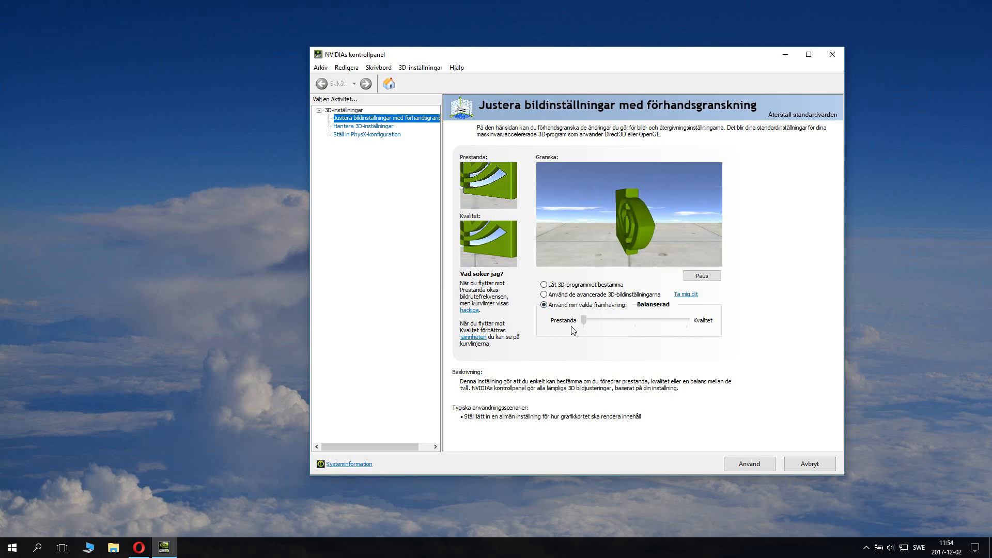
pyautogui.moveTo(572, 321); pyautogui.dragTo(585, 320)
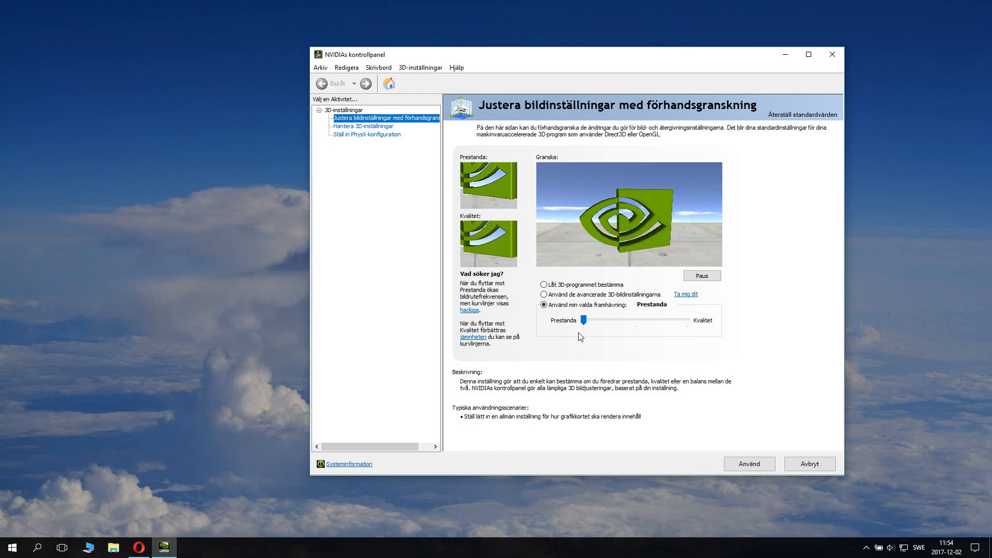
pyautogui.moveTo(585, 320); pyautogui.dragTo(686, 321)
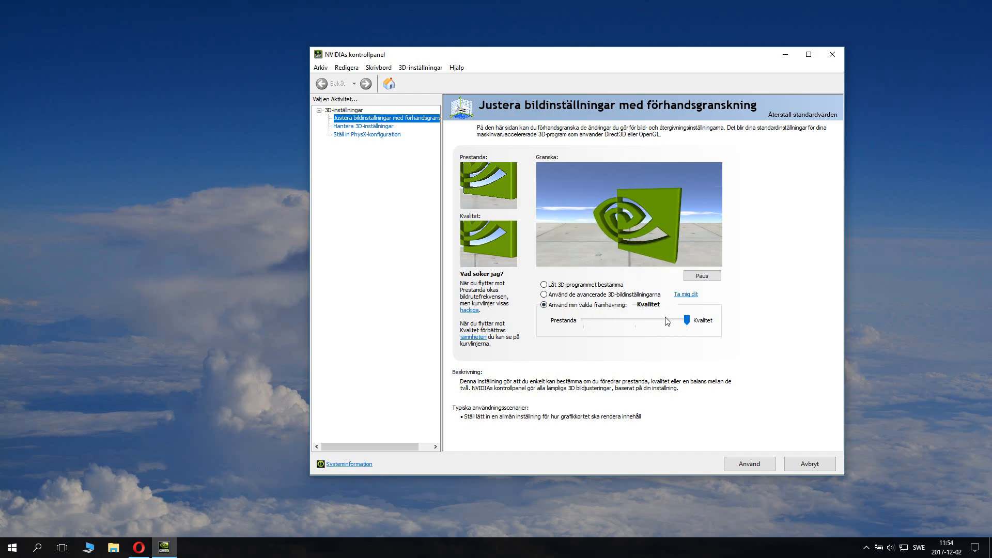
pyautogui.moveTo(688, 321); pyautogui.dragTo(635, 320)
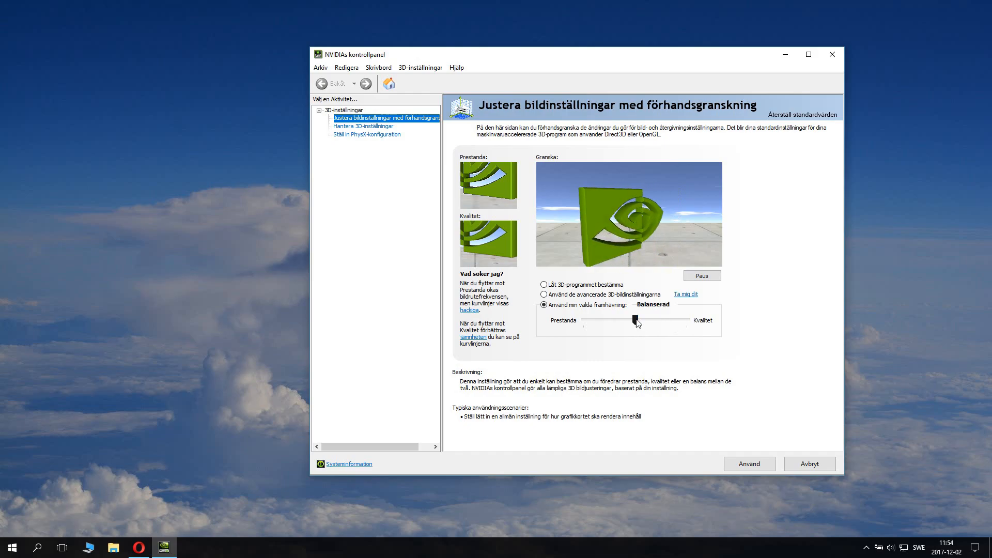
pyautogui.moveTo(636, 320); pyautogui.dragTo(583, 320)
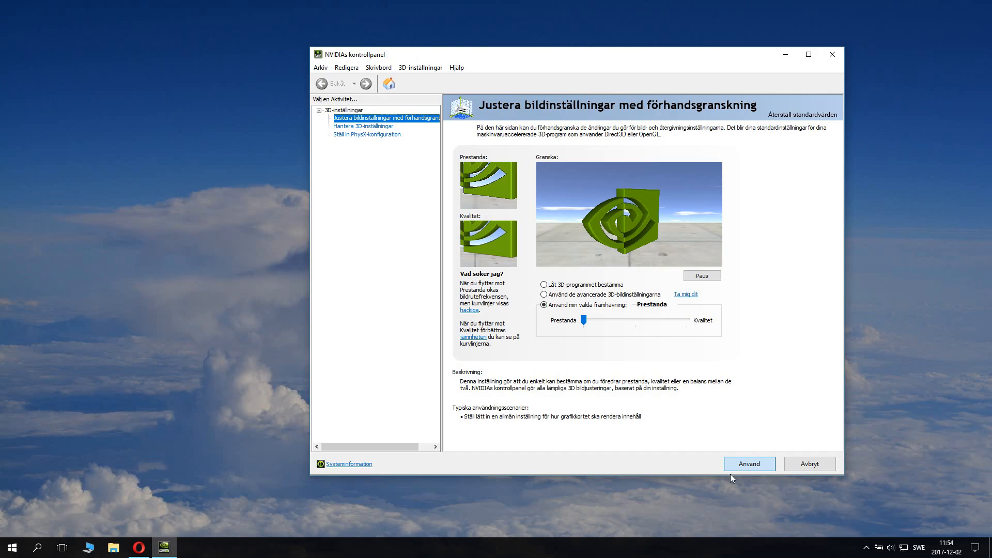
# Step: Apply the settings with Använd and close the NVIDIA Control Panel
pyautogui.click(749, 464)
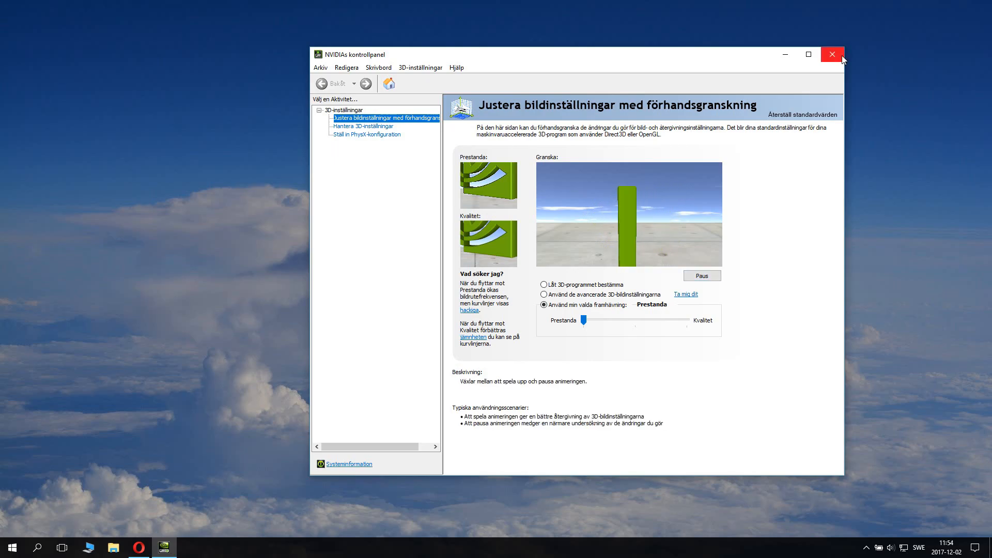
pyautogui.click(832, 54)
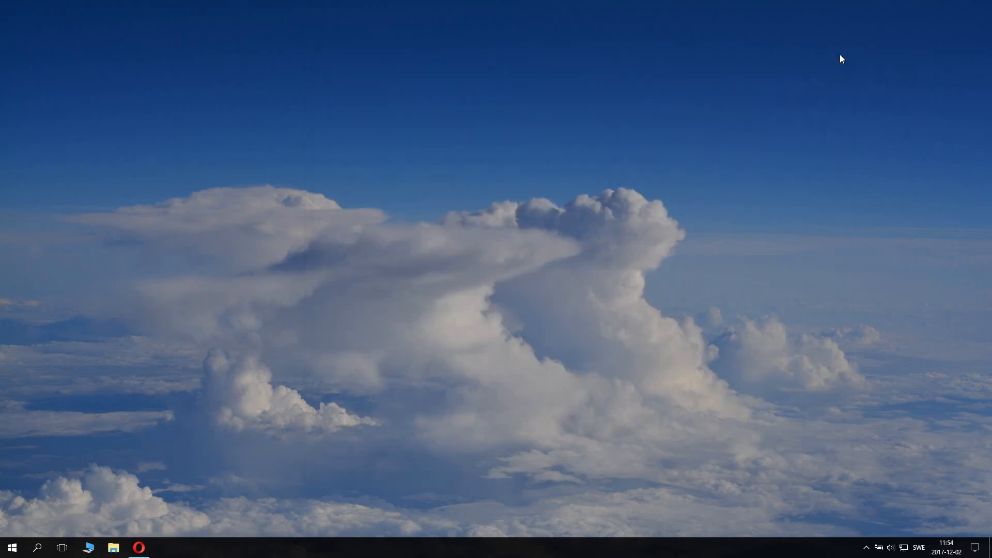
pyautogui.moveTo(498, 178)
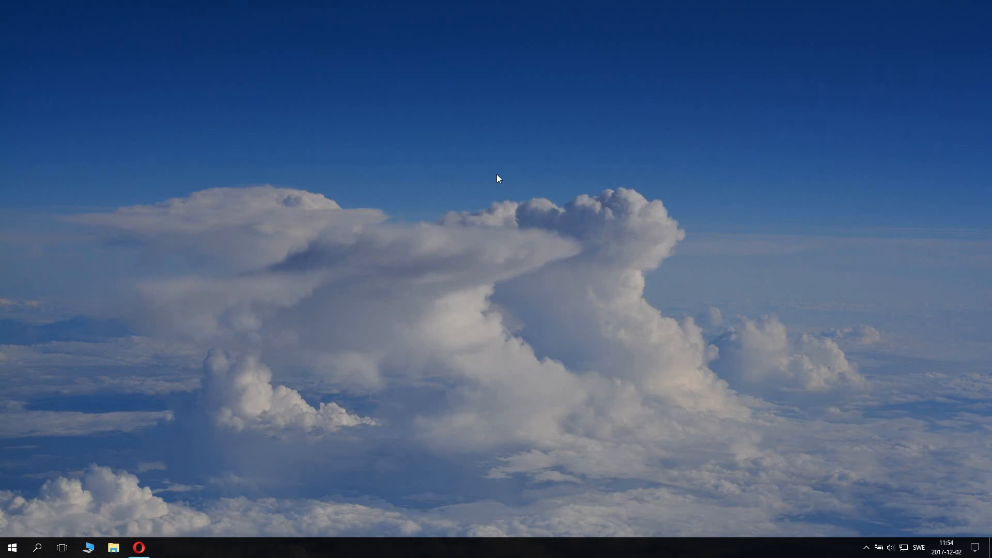